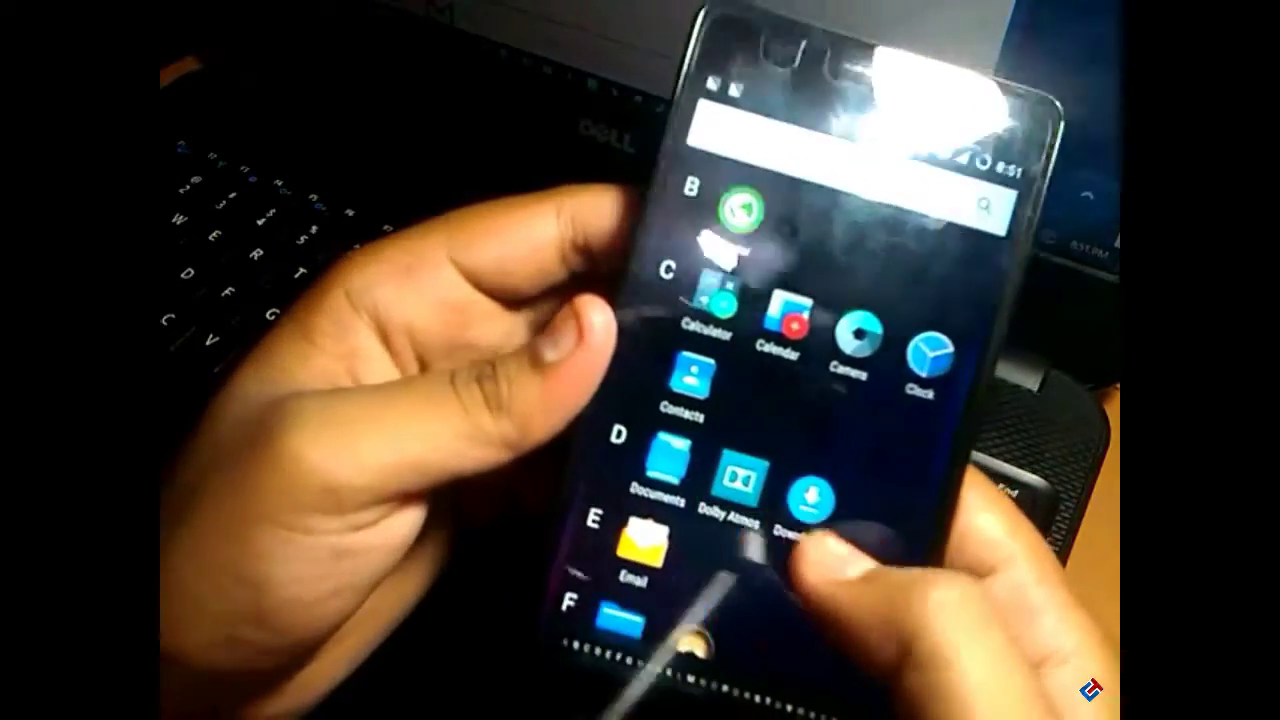
{"action": "scroll", "scroll_direction": "down", "scroll_amount": 3}
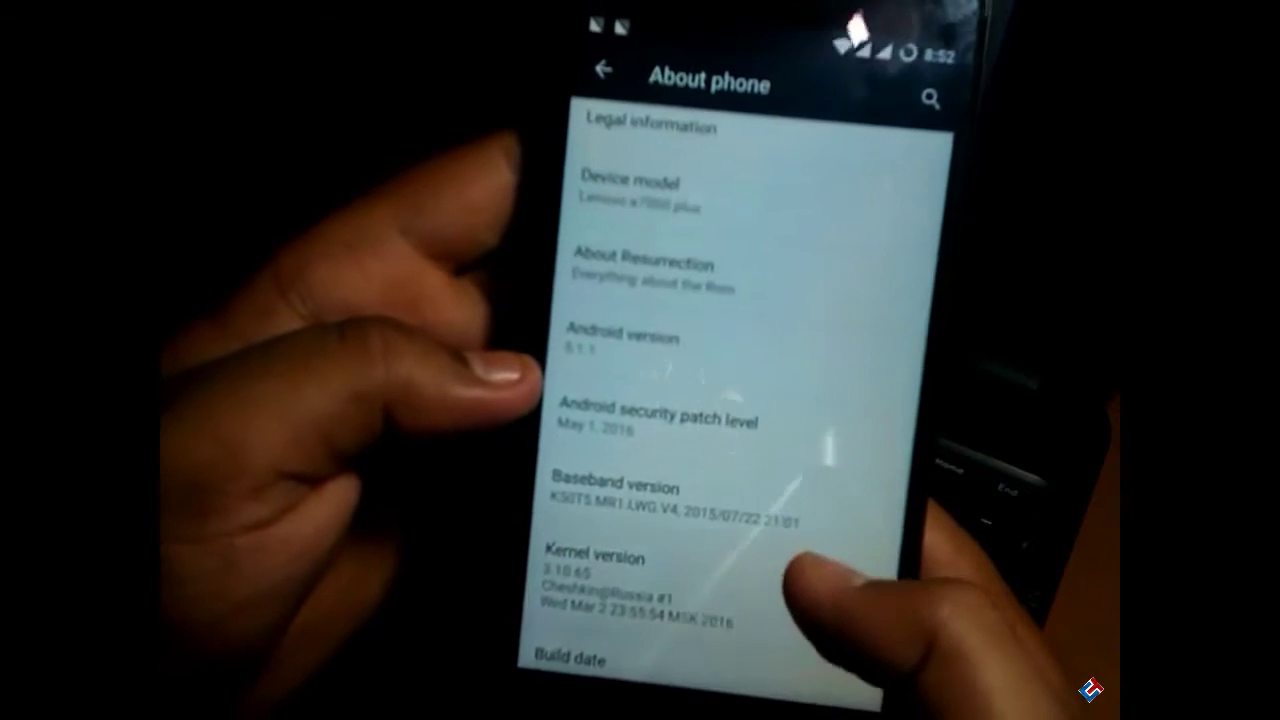
{"action": "scroll", "scroll_direction": "down", "scroll_amount": 3}
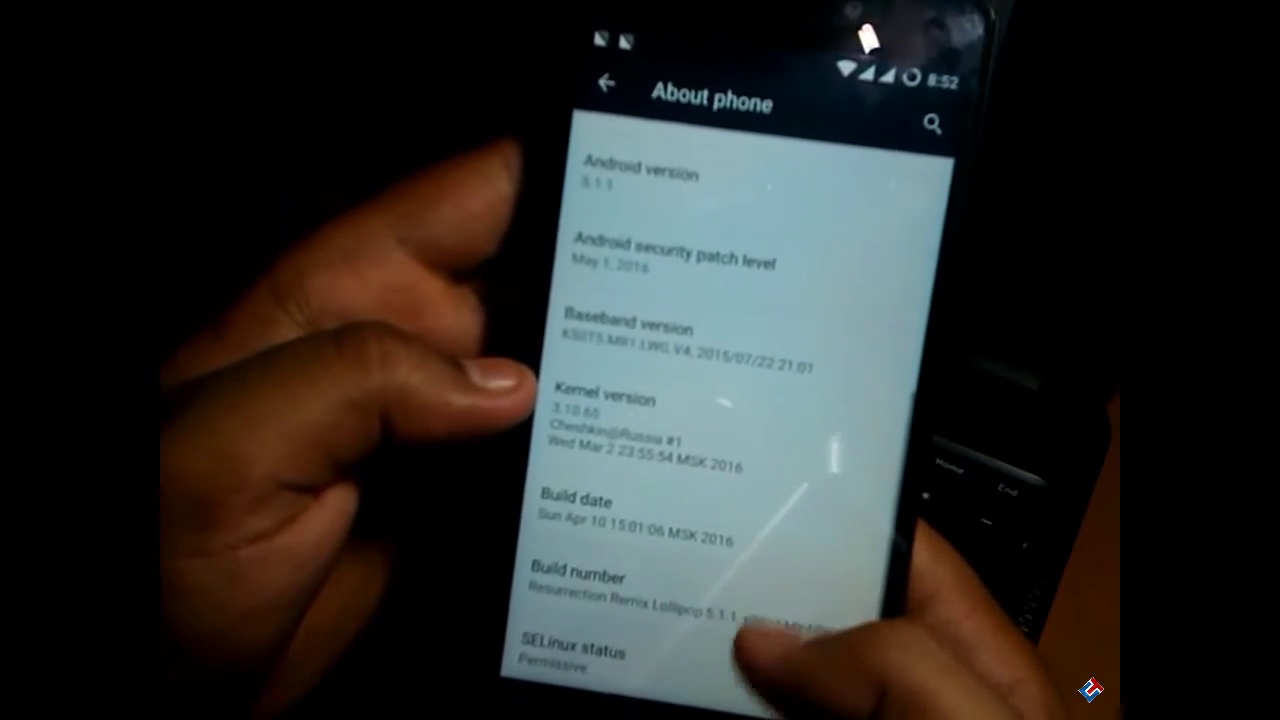